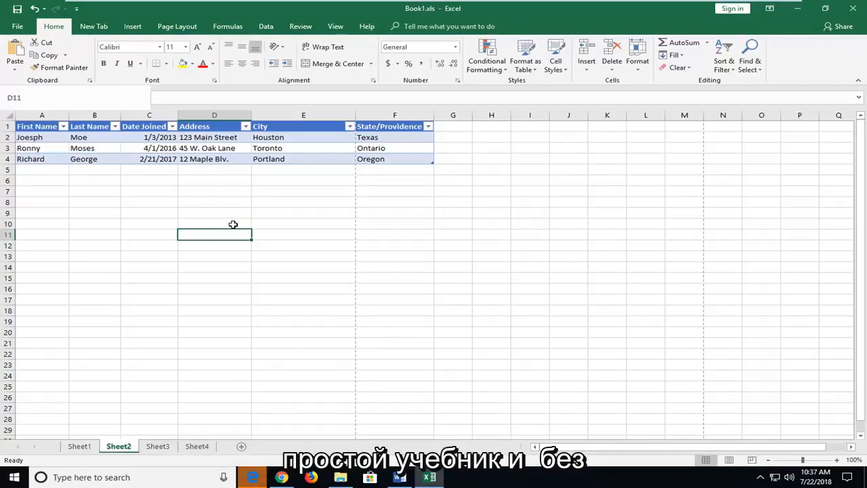
mouse_move(167, 220)
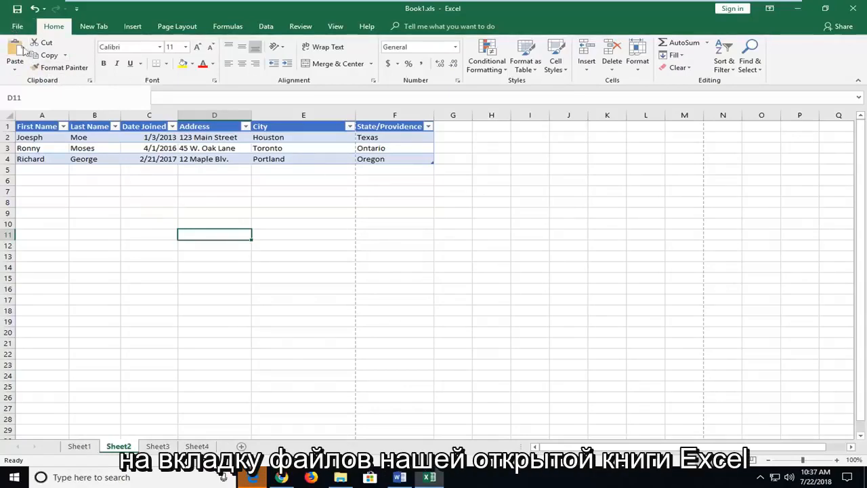
Open the File backstage Info page for Book1.xls.
left_click(17, 26)
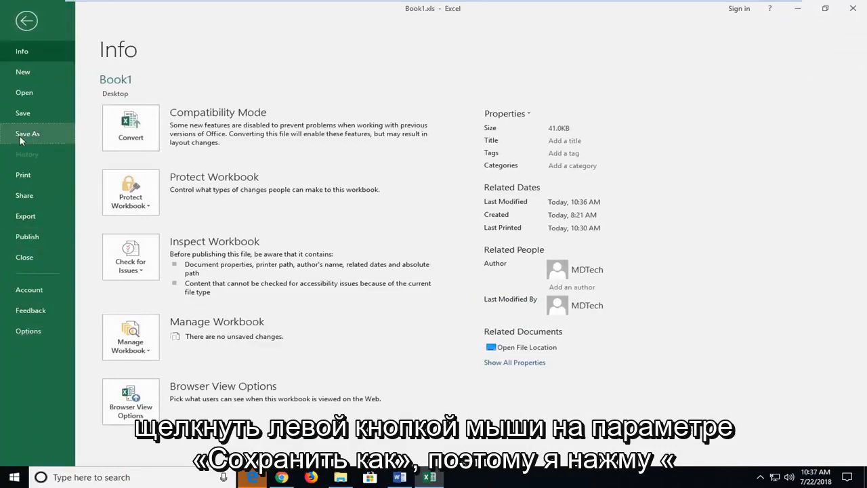
Open Save As for Book1.xls in the Desktop folder and show the file-type list.
left_click(27, 133)
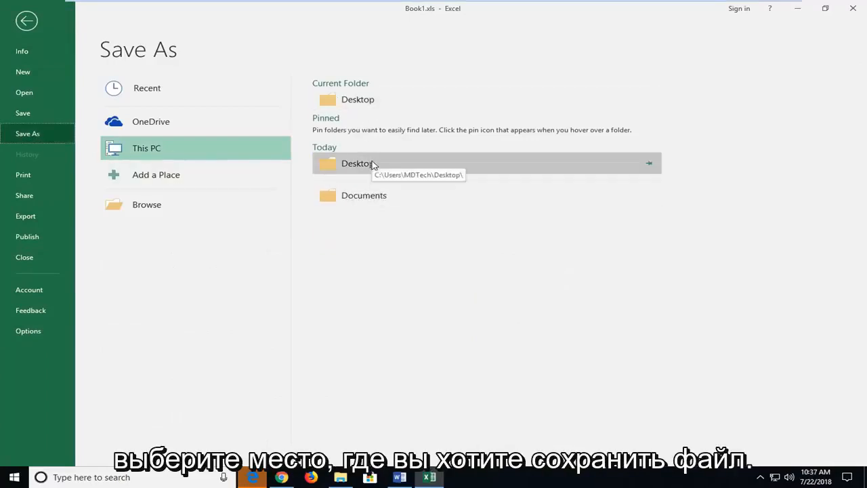
double_click(357, 162)
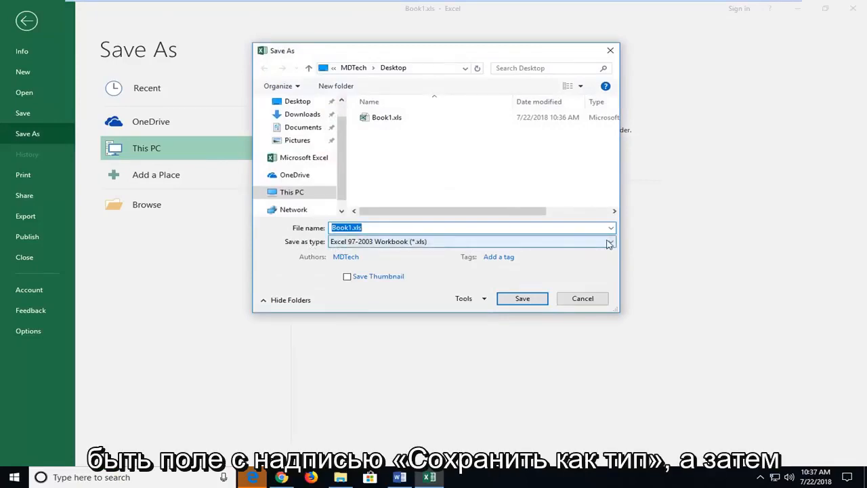
left_click(608, 241)
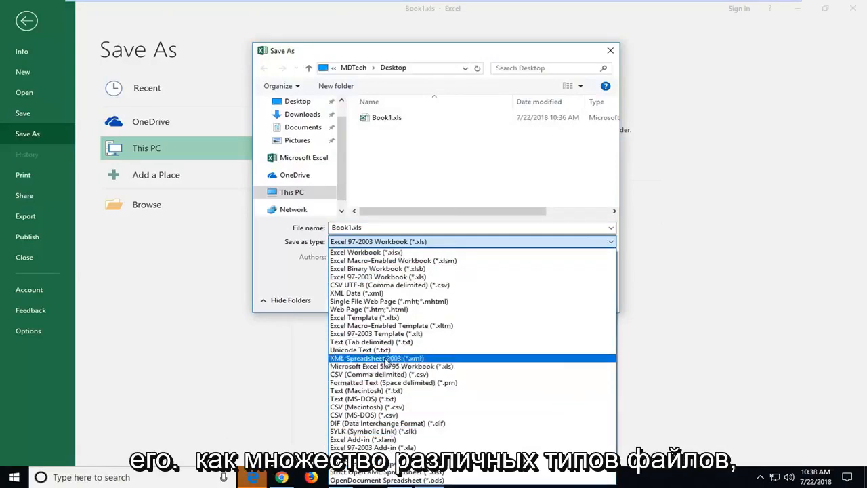
mouse_move(377, 268)
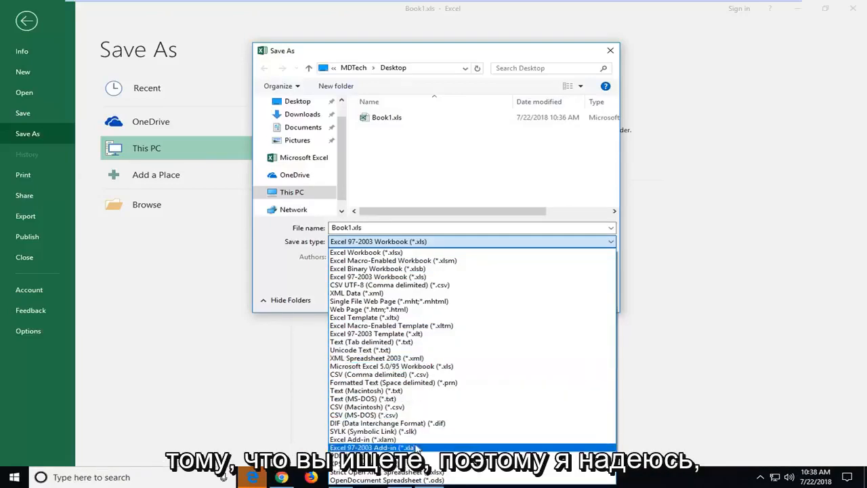
mouse_move(372, 292)
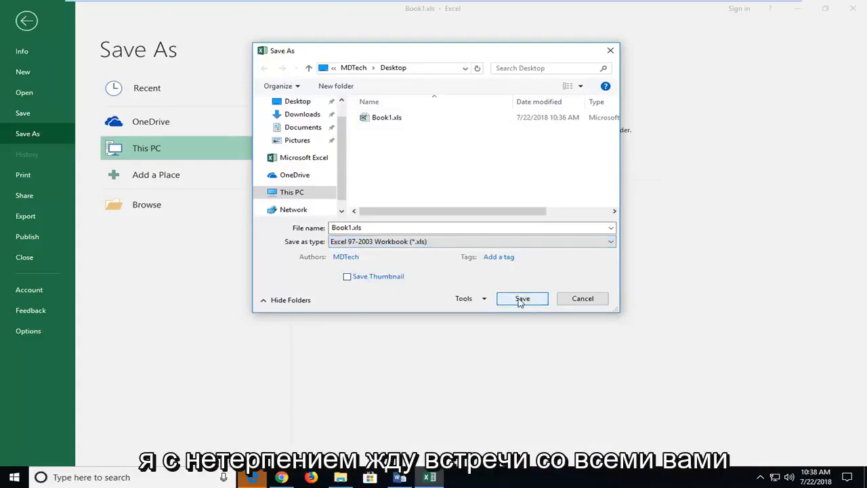
Save Book1.xls to the Desktop as an Excel 97-2003 Workbook (*.xls).
left_click(521, 298)
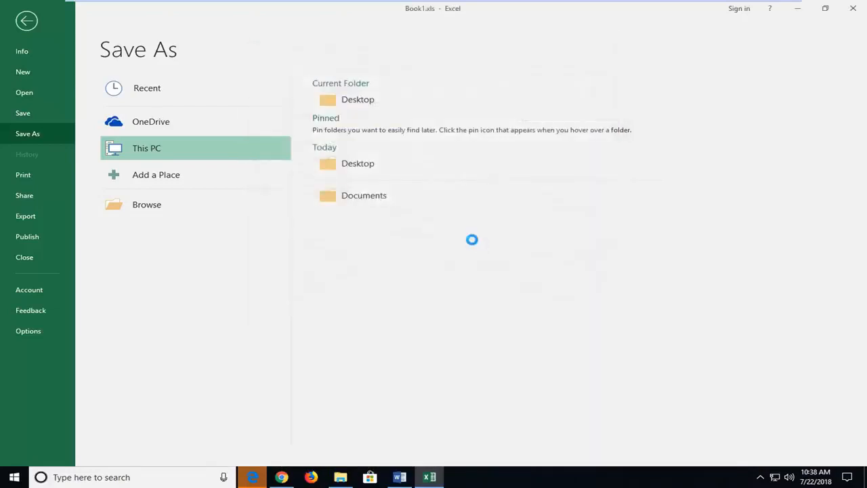